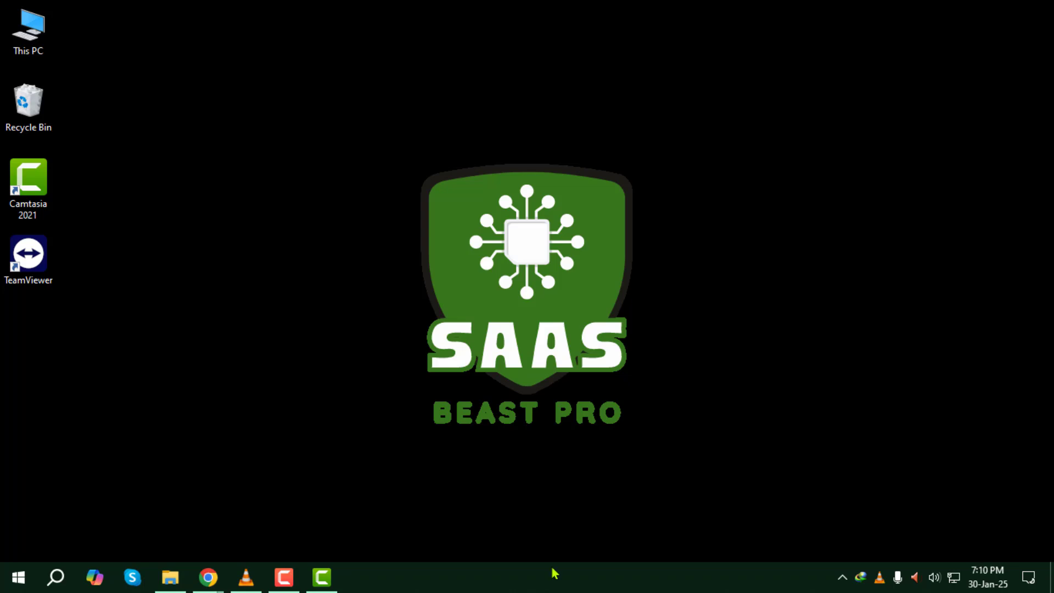
# Launch Chrome from the taskbar to reach a new ChatGPT chat
pyautogui.click(206, 577)
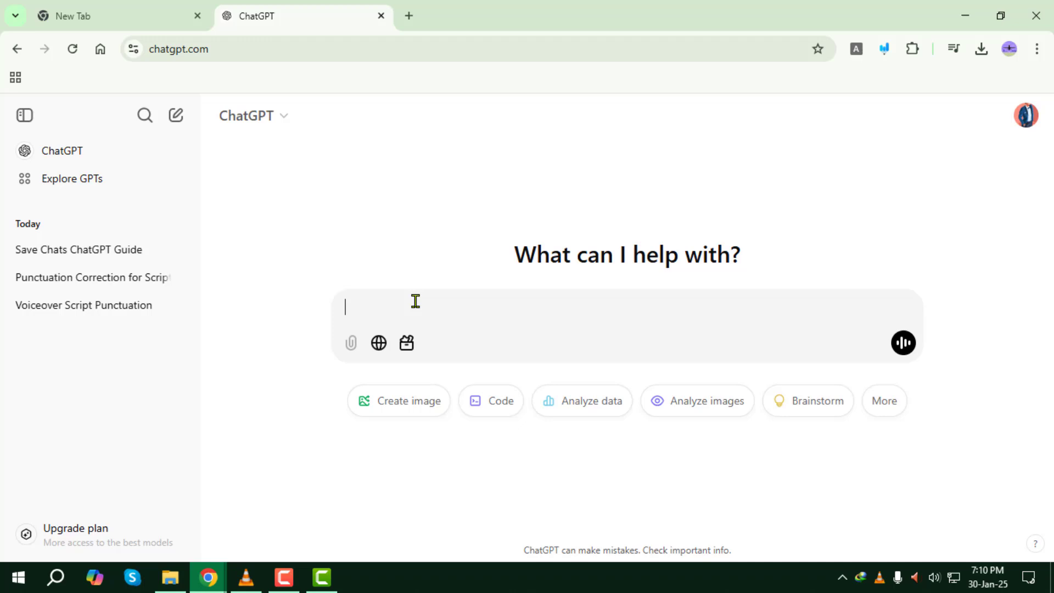
# Ask ChatGPT 'what is mango' in the message box
pyautogui.write('what is')
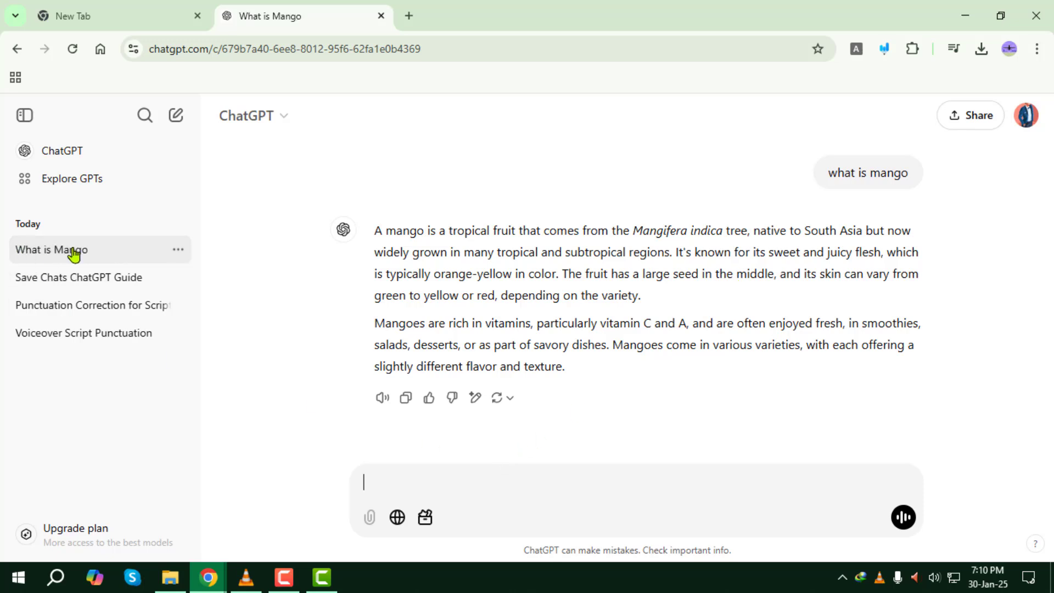
pyautogui.moveTo(83, 255)
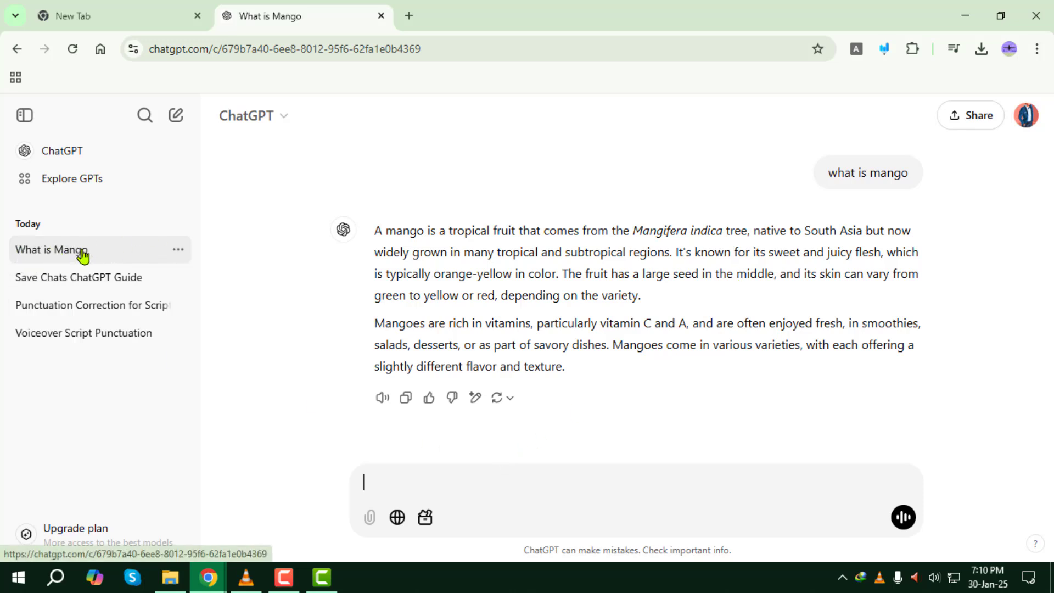
pyautogui.moveTo(178, 250)
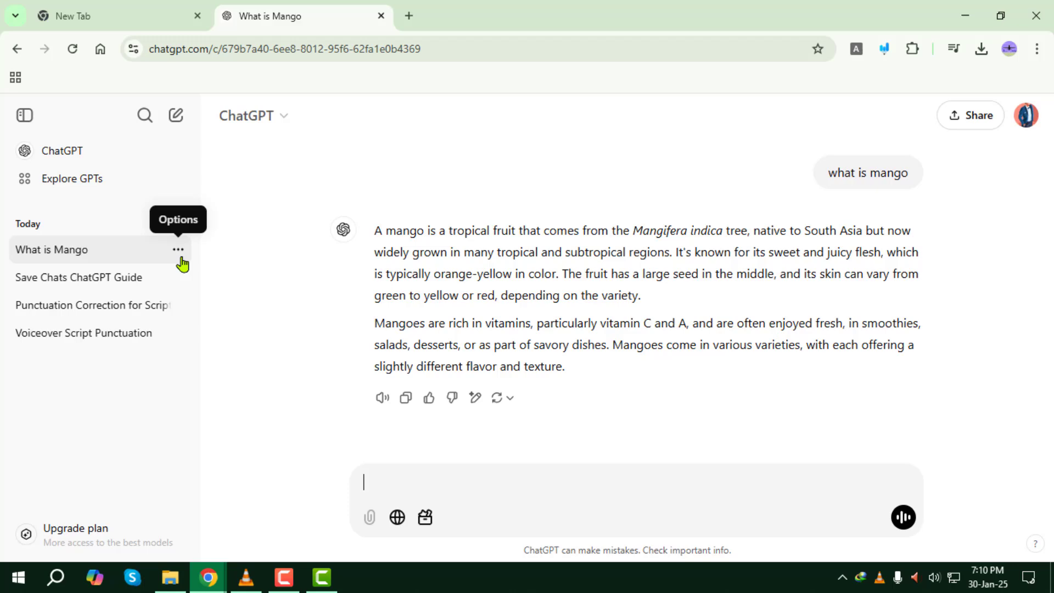
# Rename the 'What is Mango' chat to 'TEst' from its options menu
pyautogui.click(177, 250)
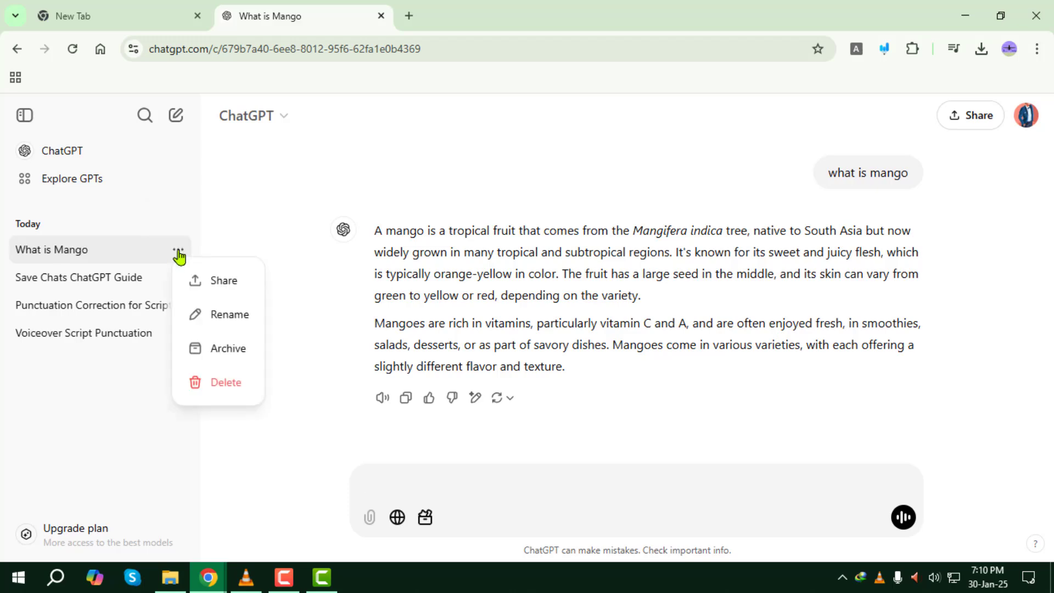
pyautogui.click(229, 314)
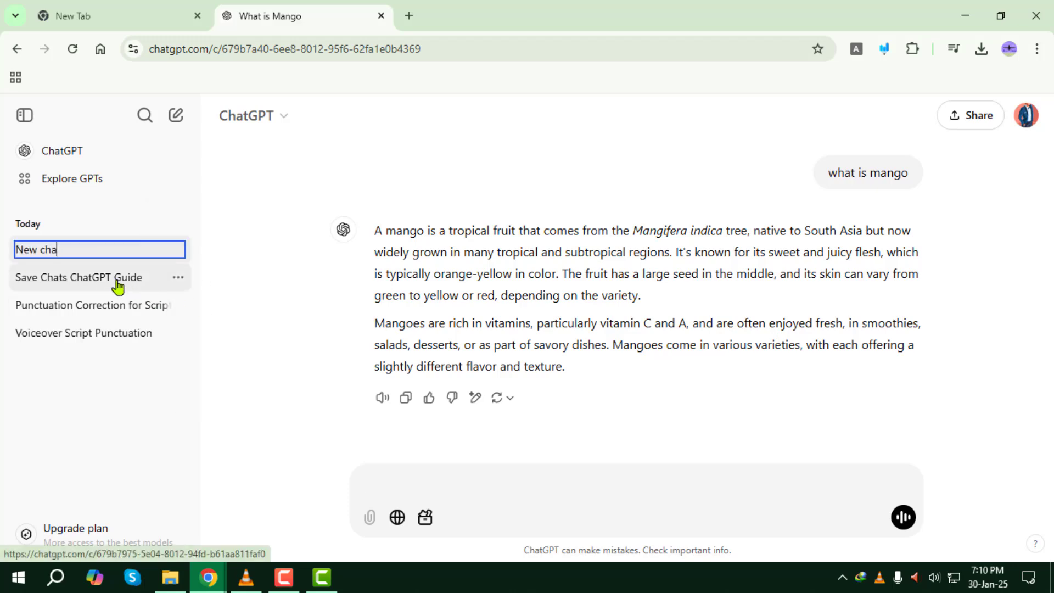
pyautogui.write('TEst')
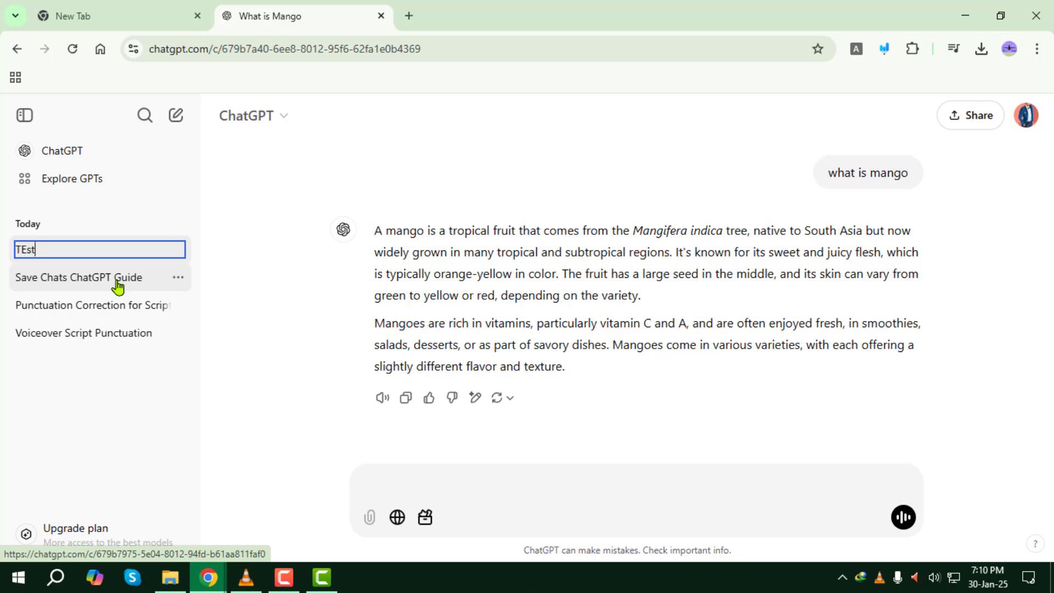
pyautogui.press('Enter')
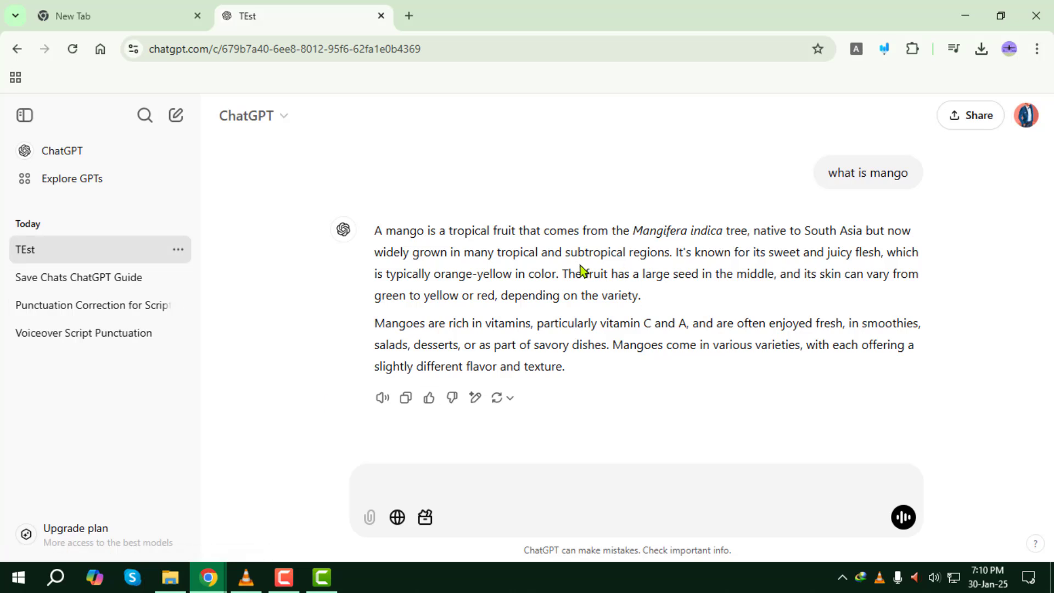
pyautogui.moveTo(578, 267)
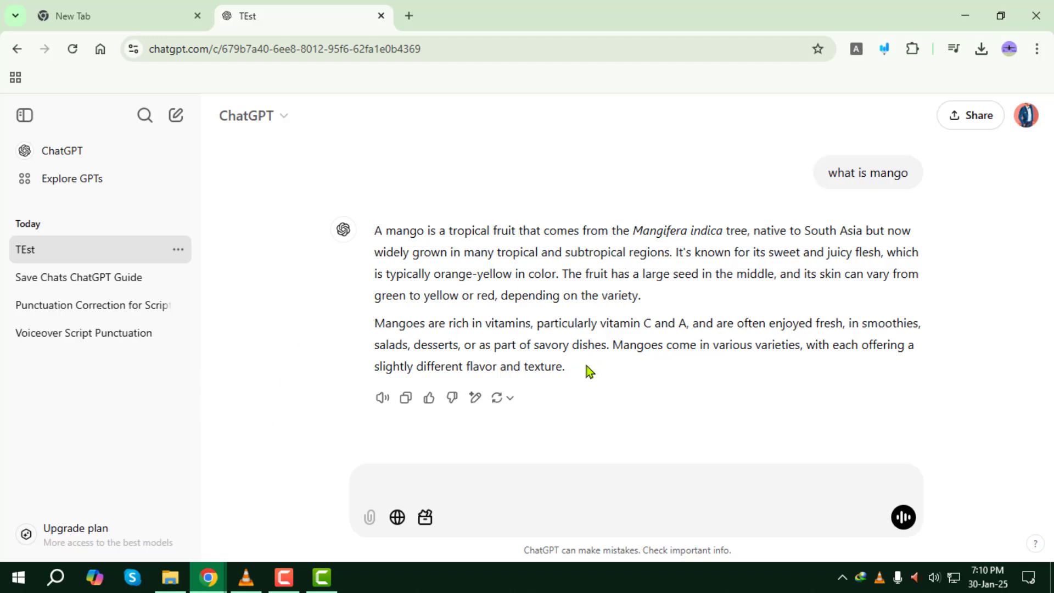
pyautogui.moveTo(482, 323)
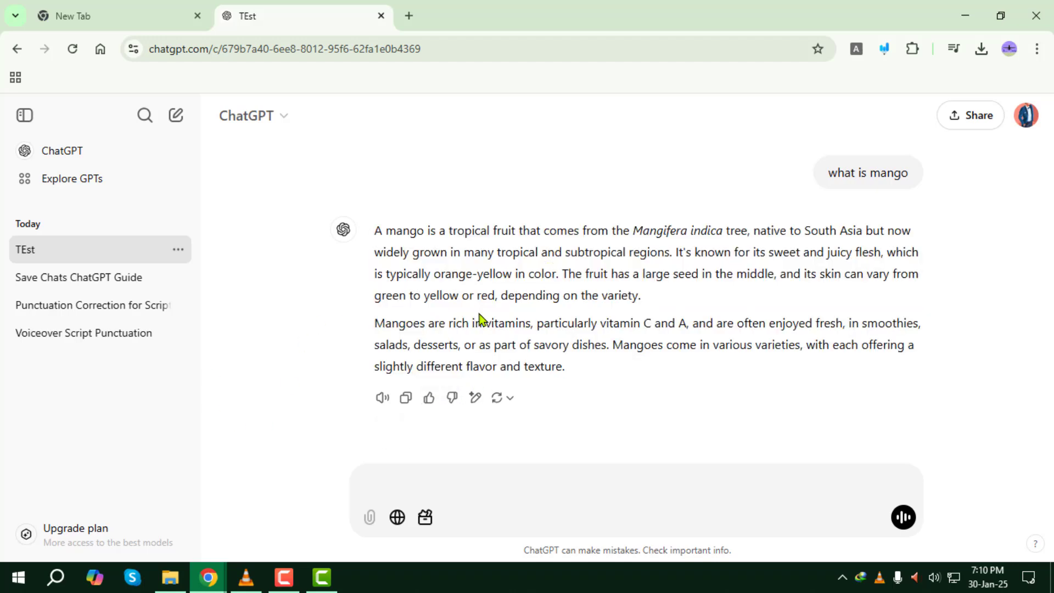
pyautogui.moveTo(429, 398)
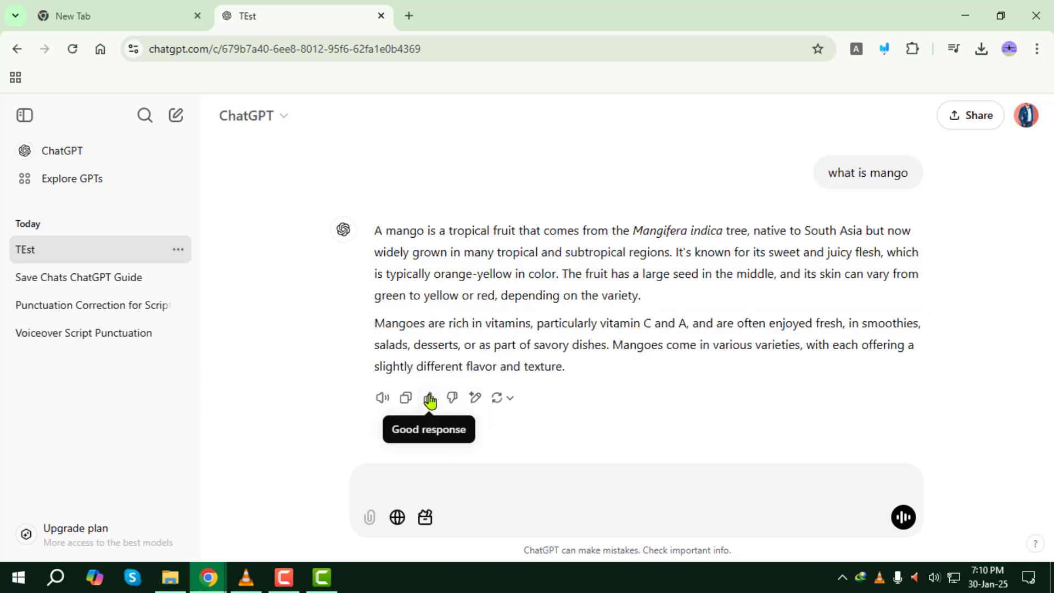